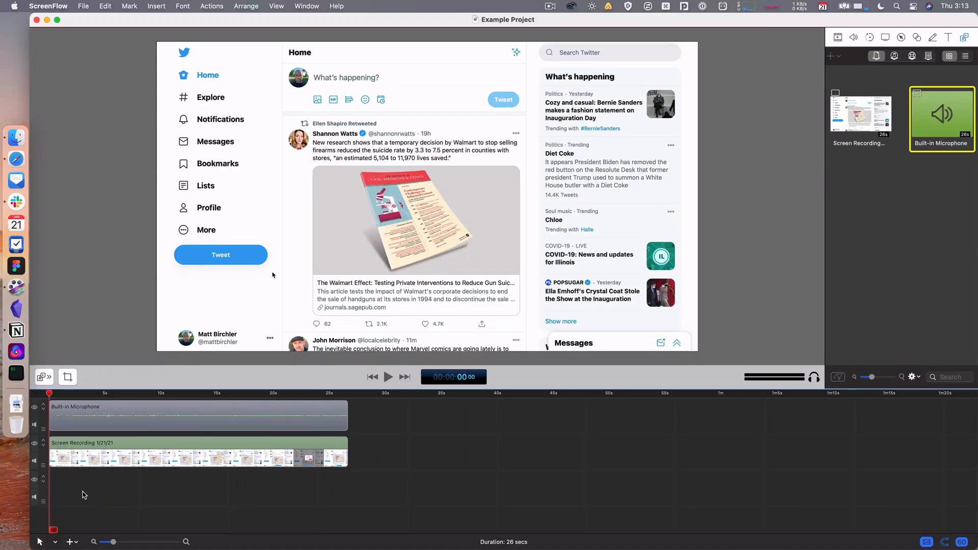
mouse_move(587, 442)
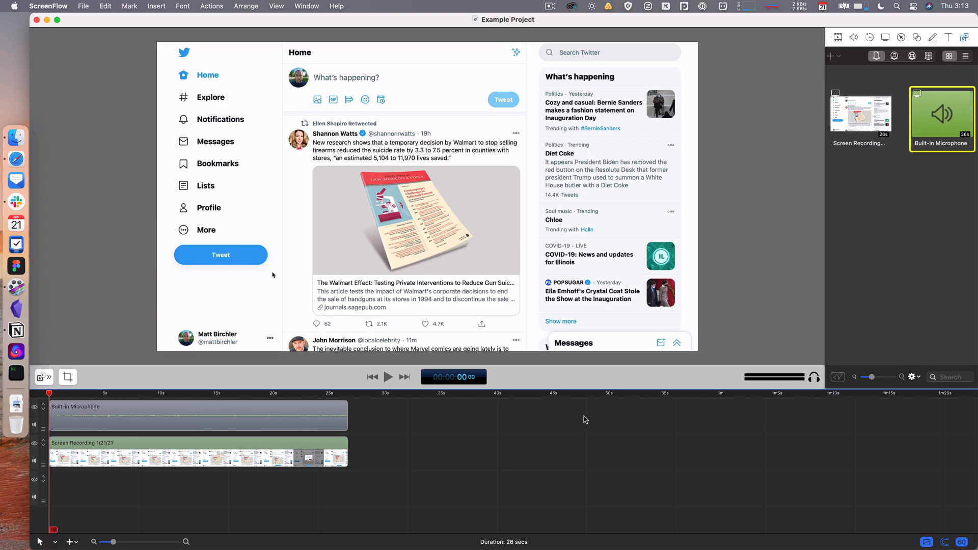
mouse_move(503, 58)
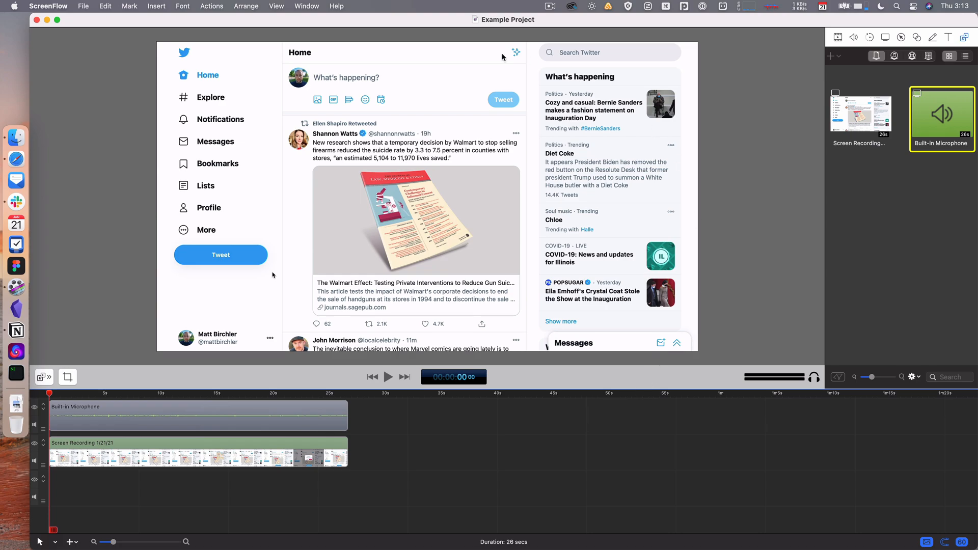
mouse_move(475, 146)
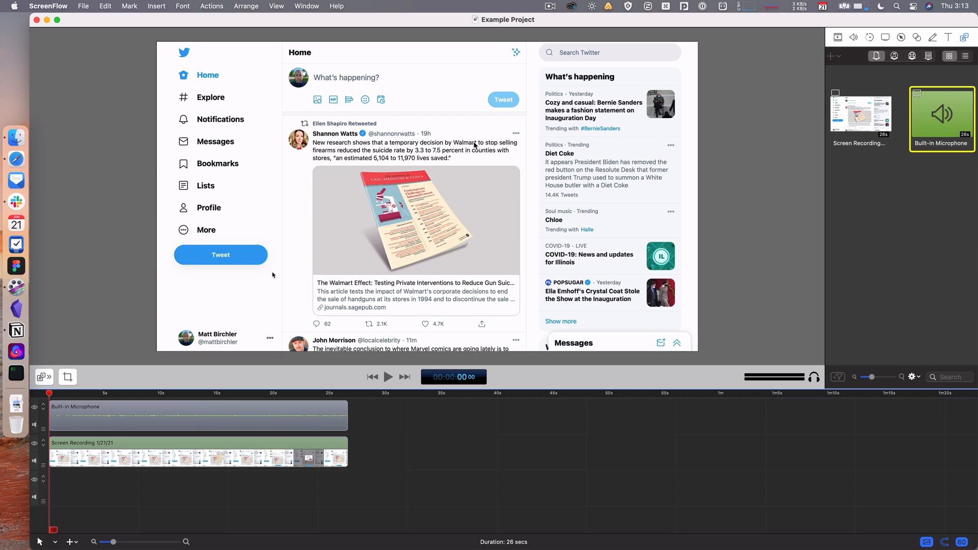
mouse_move(318, 181)
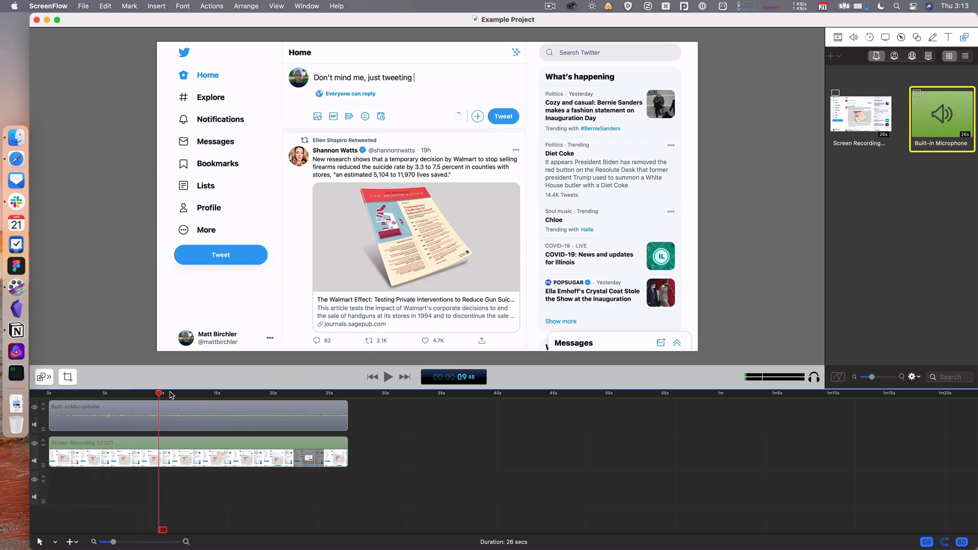
Play the recording so the preview shows 'something for a test' being typed.
type("something for a test")
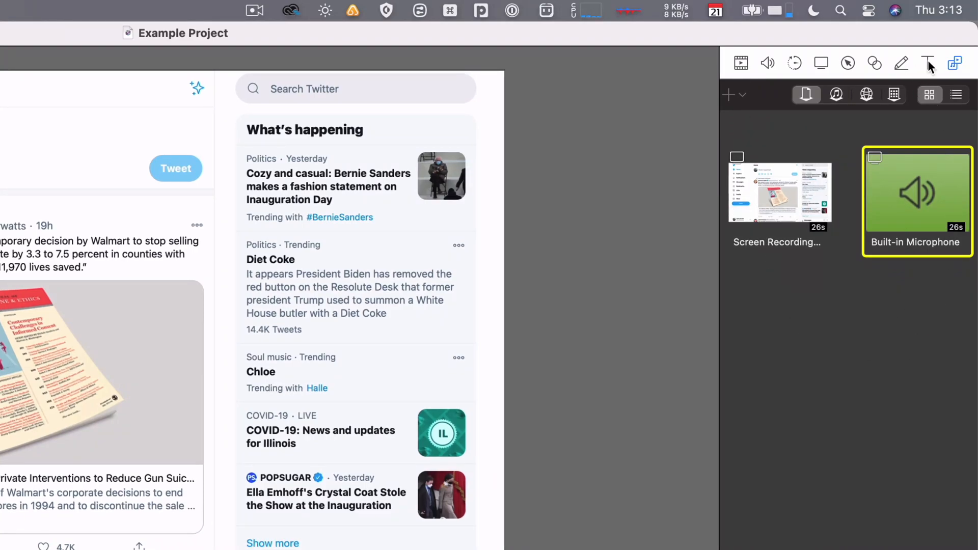
Browse the Text, then Screen Recording, then Video properties panels in the inspector.
left_click(928, 63)
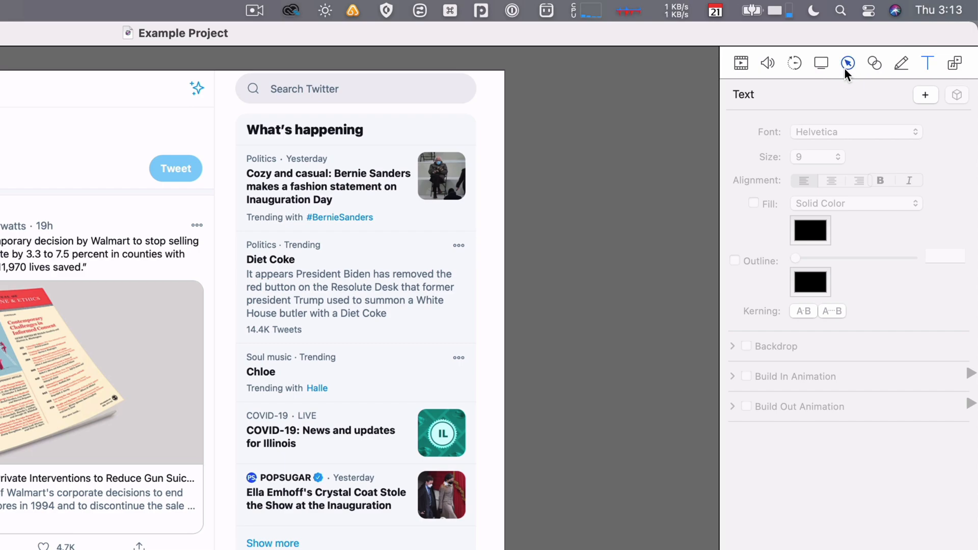
left_click(822, 63)
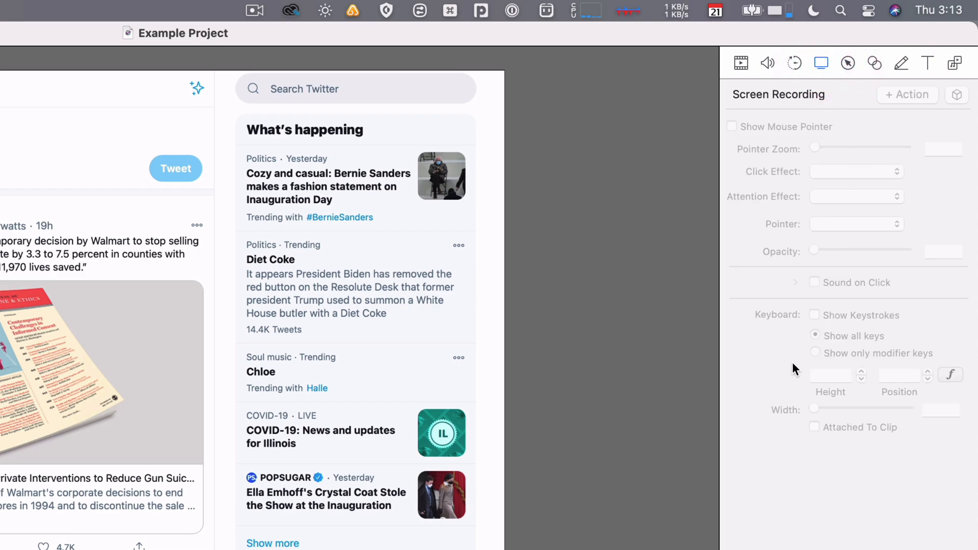
left_click(741, 62)
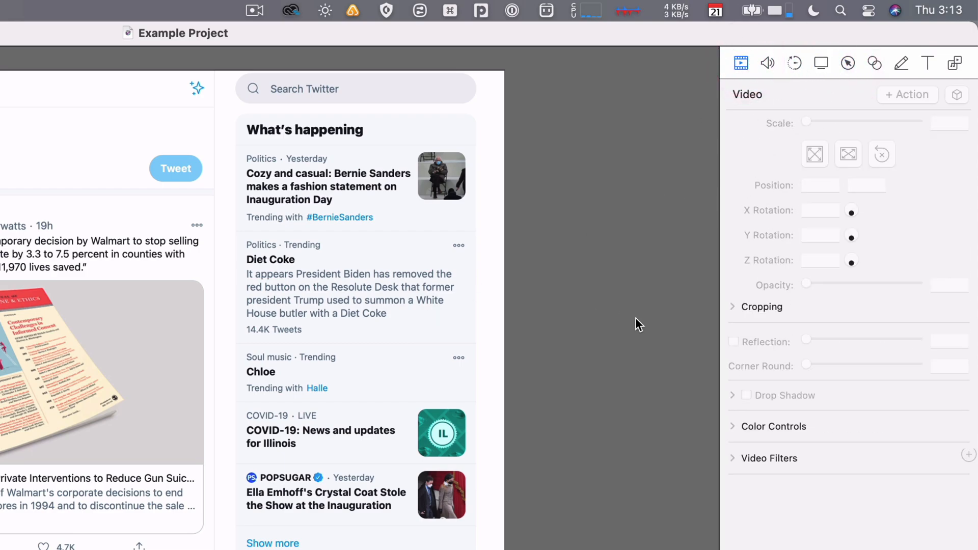
mouse_move(829, 157)
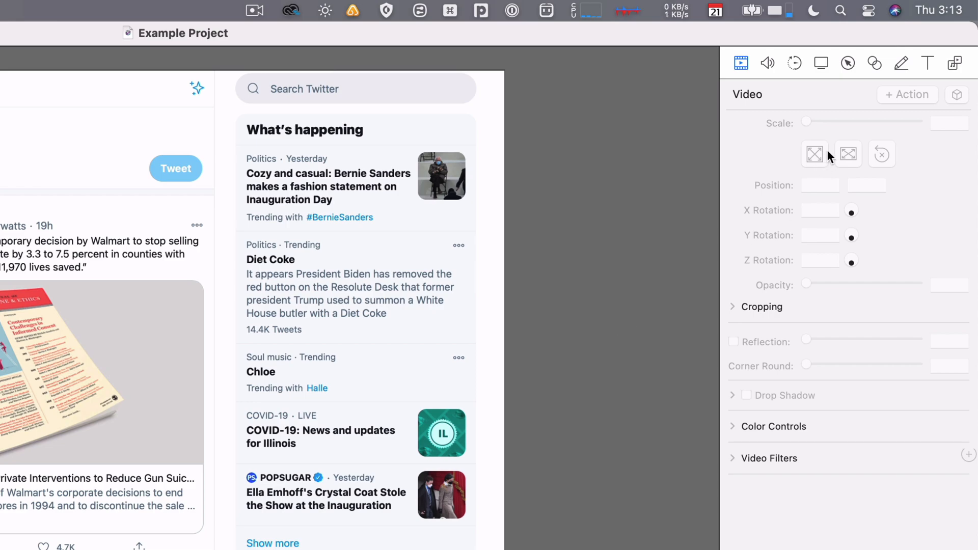
mouse_move(820, 230)
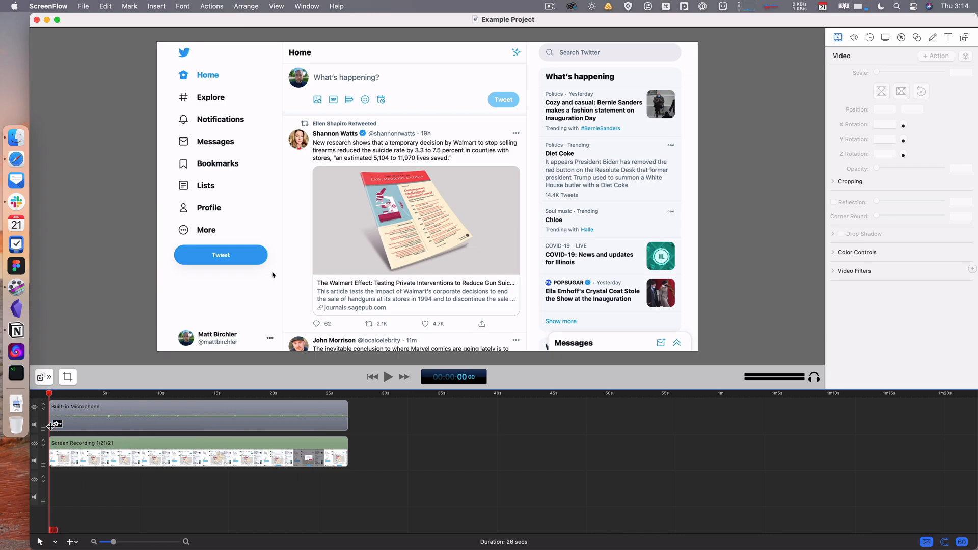
mouse_move(381, 461)
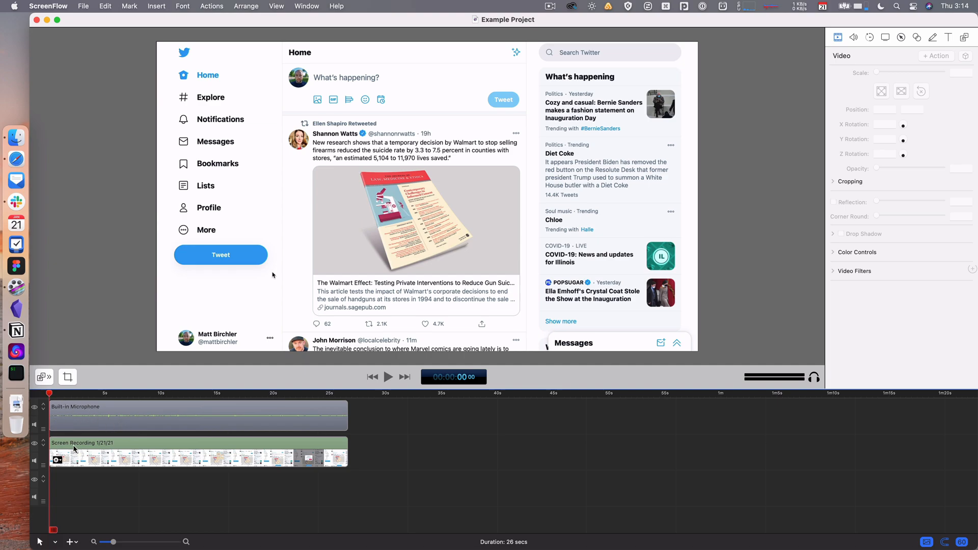
Drag the Built-in Microphone clip onto the empty track below the screen recording.
left_click(65, 451)
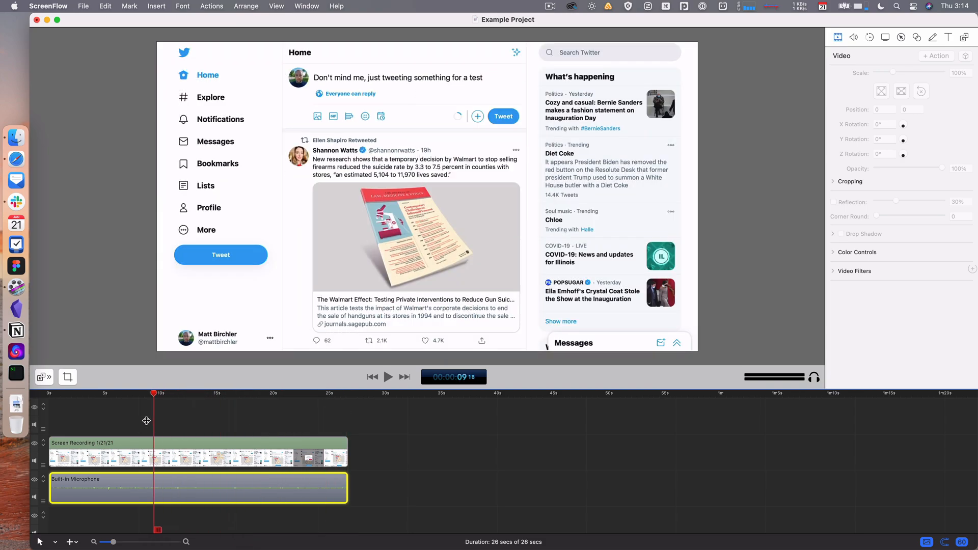
Move the playhead to 00:08, then widen and restore the timeline zoom.
left_click_drag(154, 393, 140, 393)
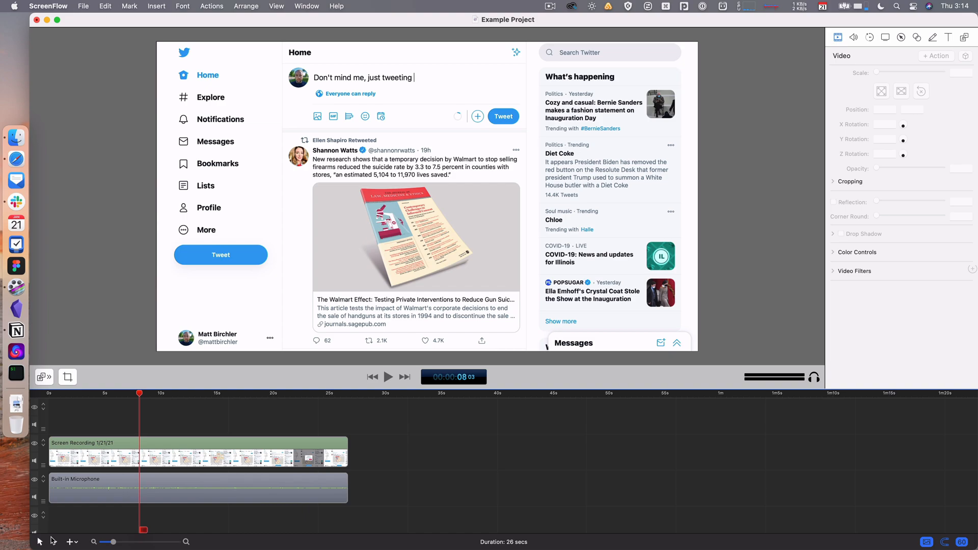
left_click(38, 541)
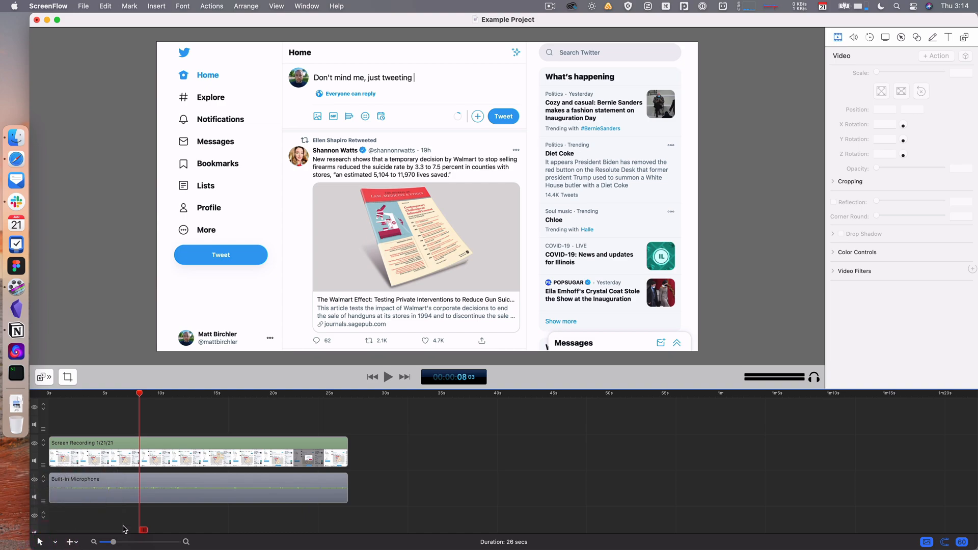
left_click_drag(112, 541, 132, 542)
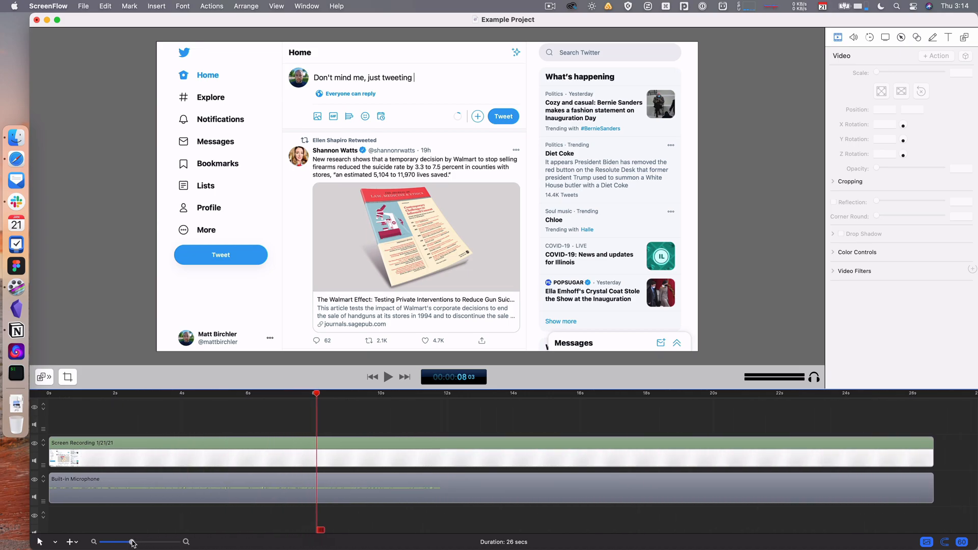
left_click_drag(131, 542, 112, 542)
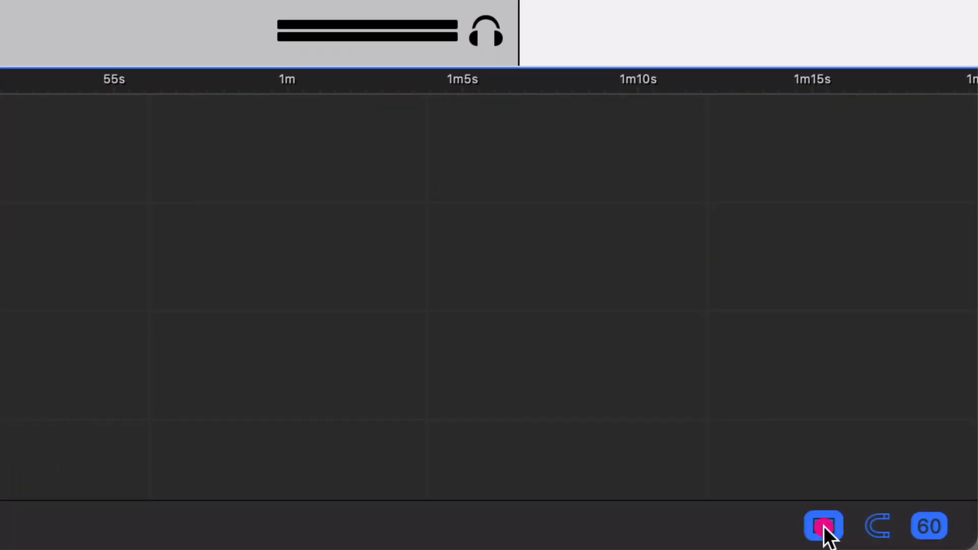
Switch clip thumbnails between Single and Track display modes.
left_click(824, 526)
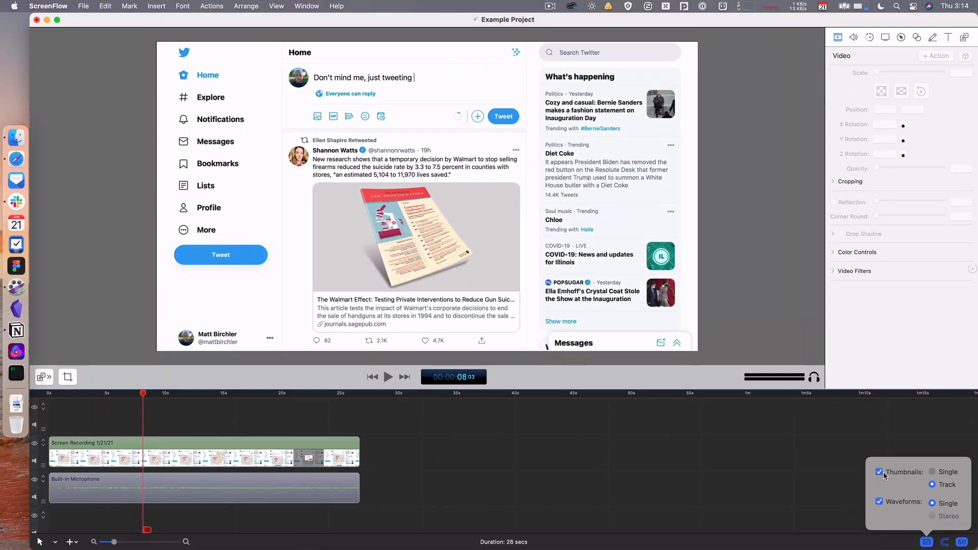
left_click(932, 485)
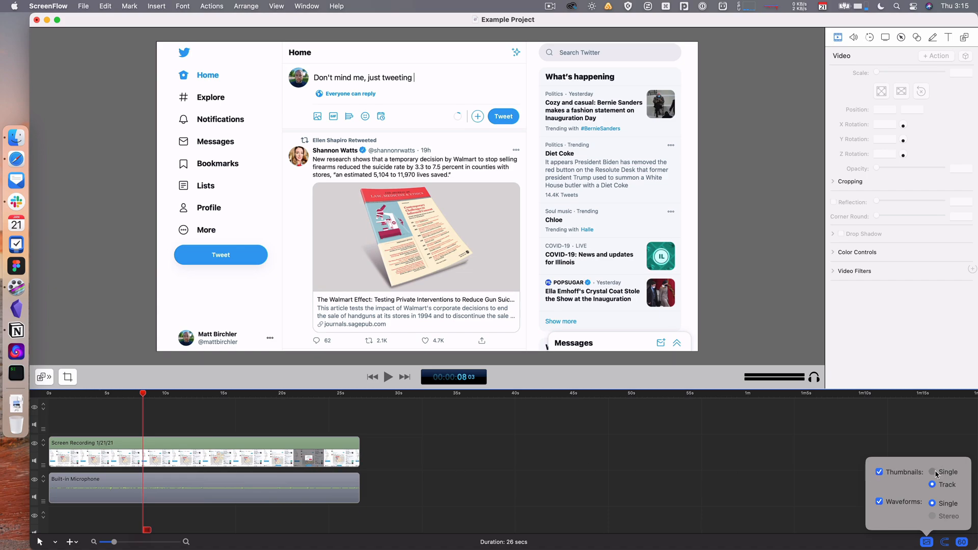
left_click(932, 472)
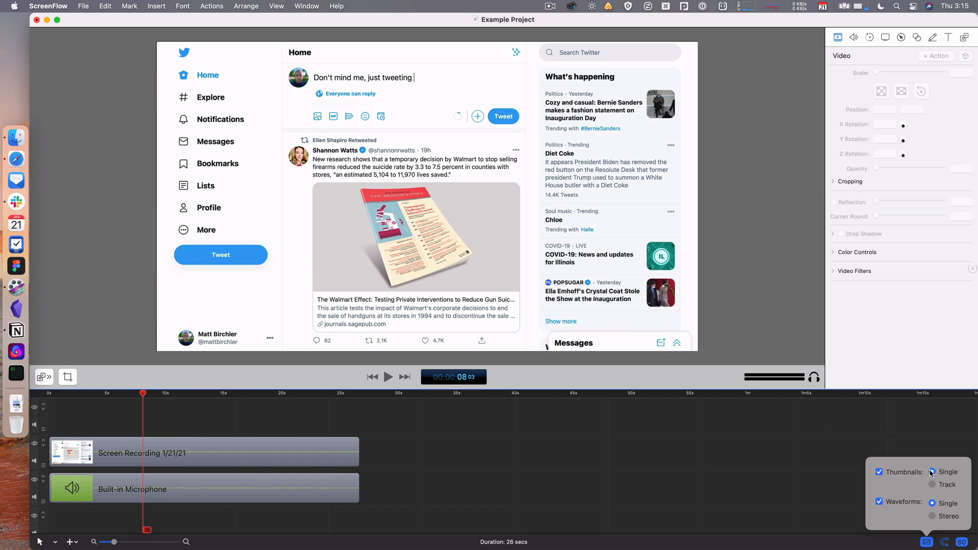
left_click(932, 485)
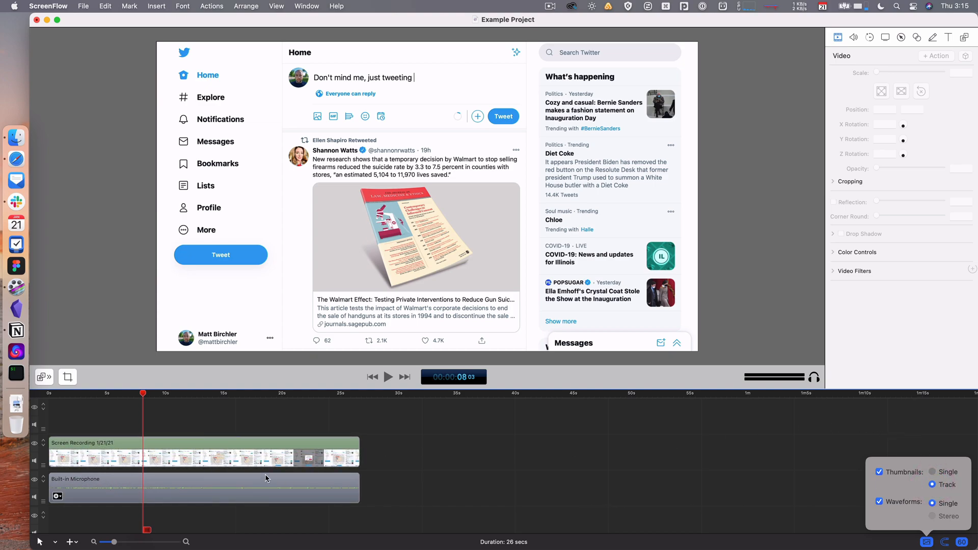
Turn off thumbnails on the timeline clips.
left_click(932, 504)
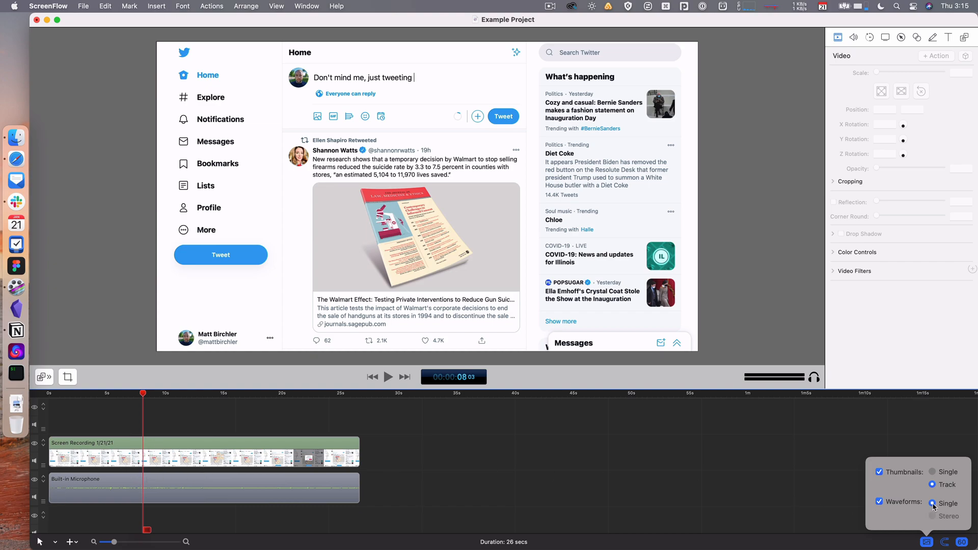
left_click(933, 504)
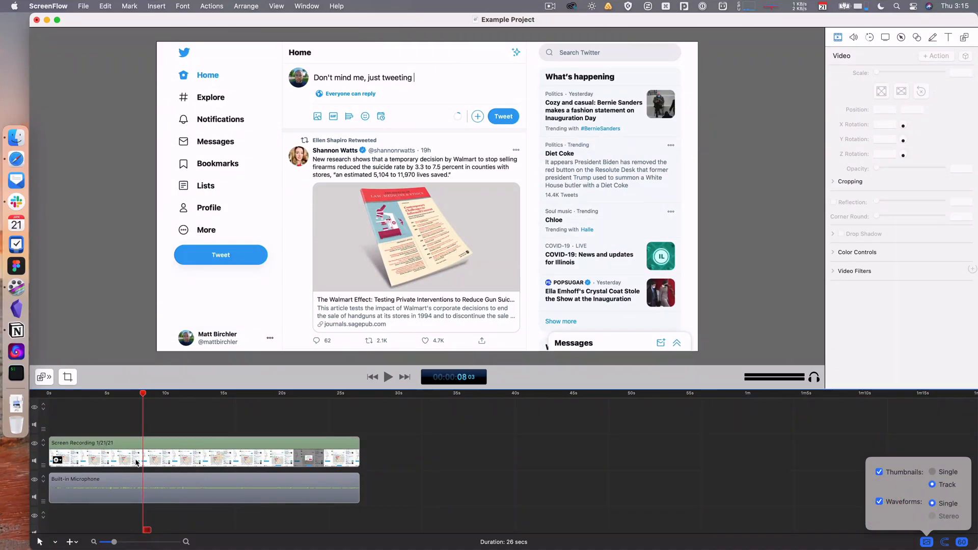
left_click(933, 472)
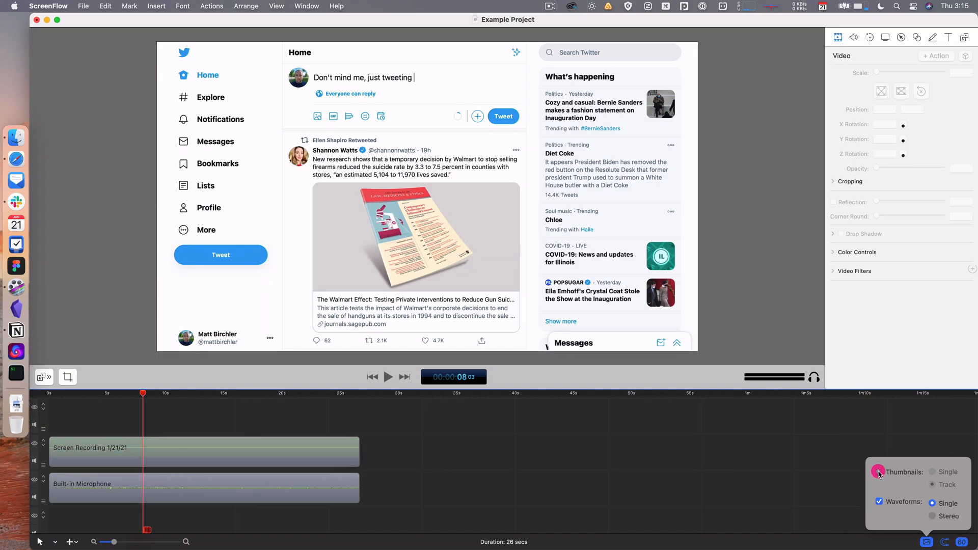
left_click(879, 472)
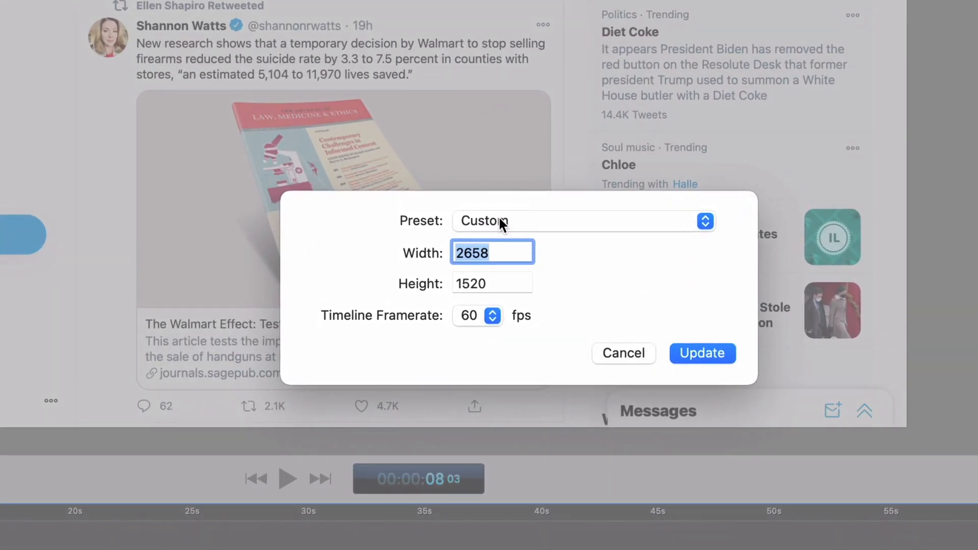
Set the Timeline Framerate to 30 fps and submit it with Update.
left_click(464, 253)
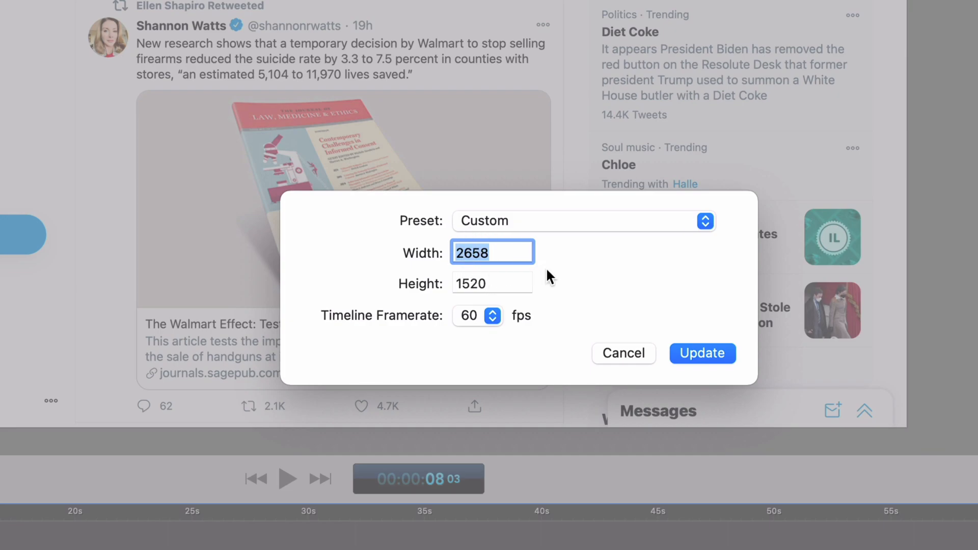
left_click(492, 315)
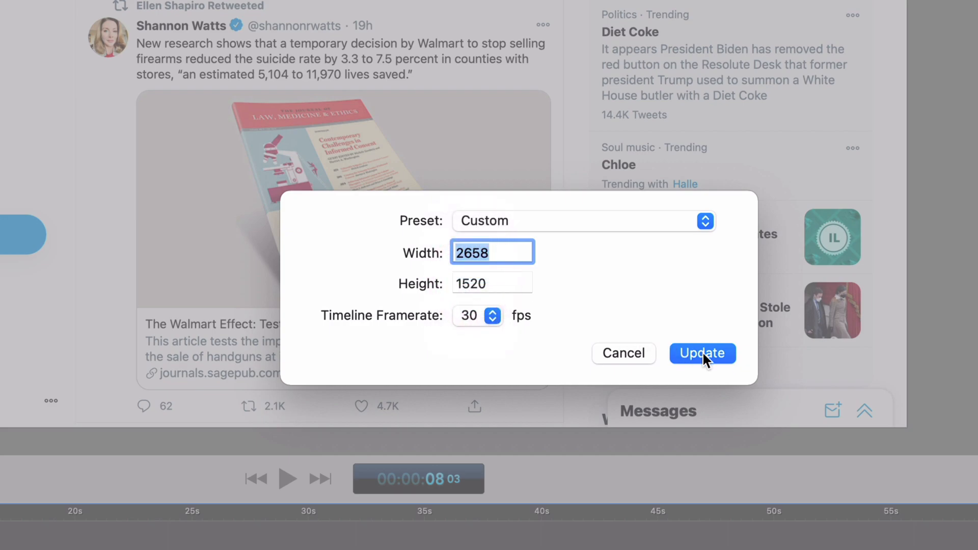
left_click(703, 353)
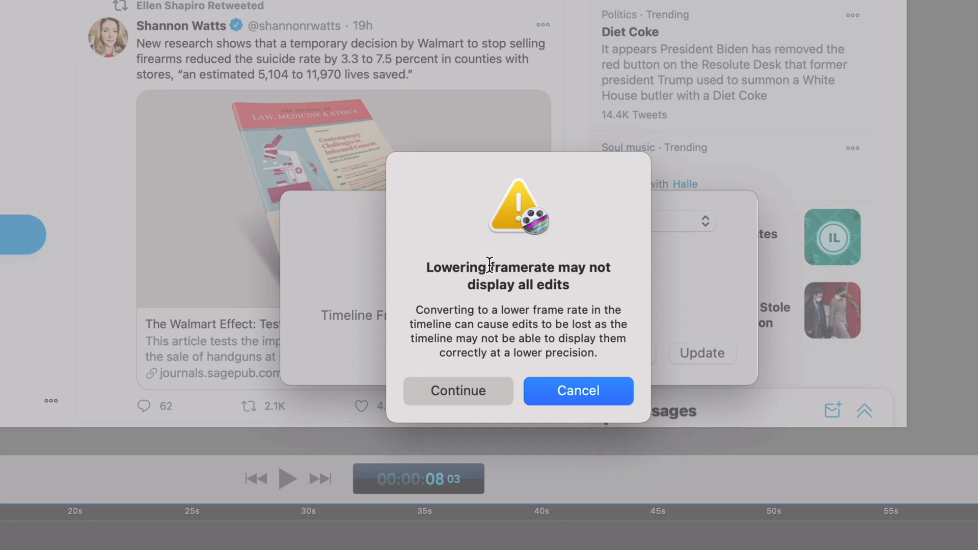
mouse_move(371, 450)
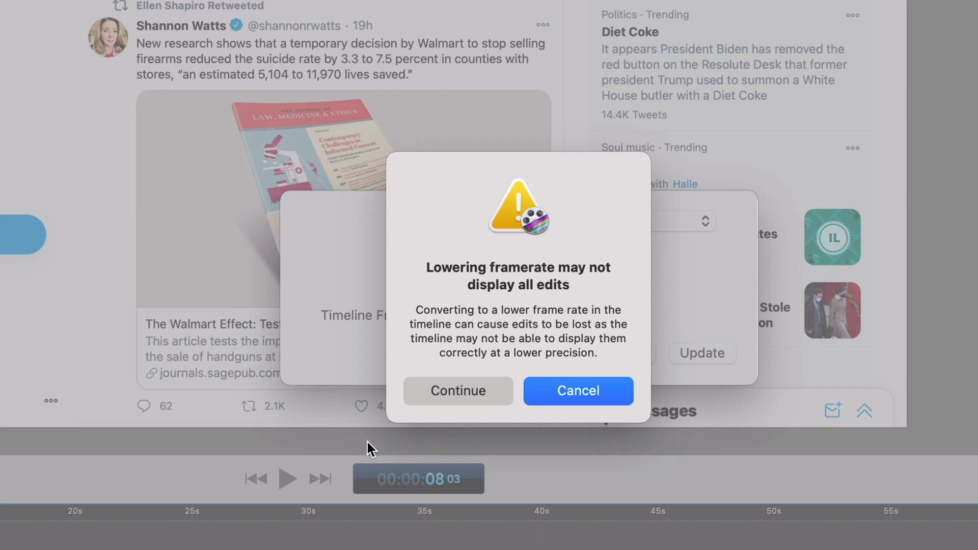
Cancel the lowering-framerate warning and the canvas size dialog, discarding the 30 fps change.
left_click(578, 391)
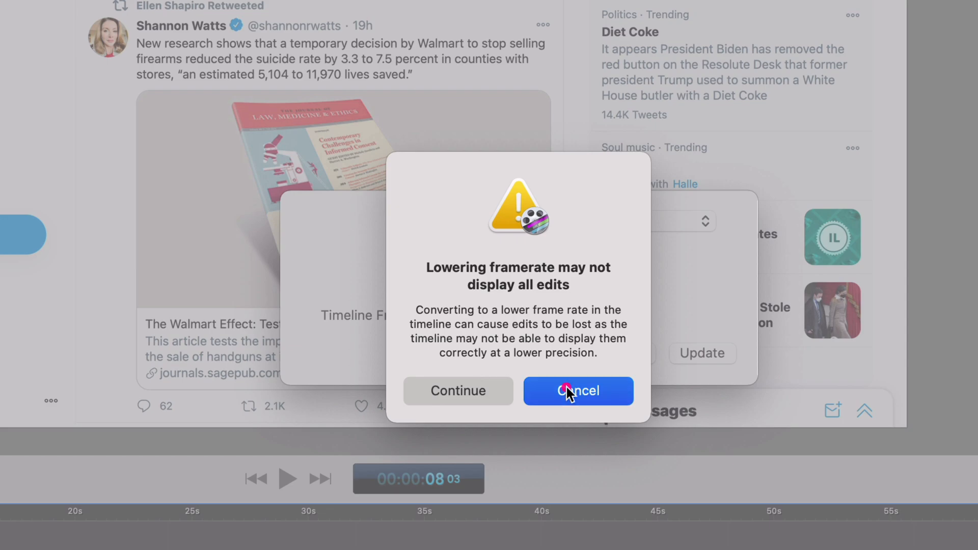
left_click(577, 391)
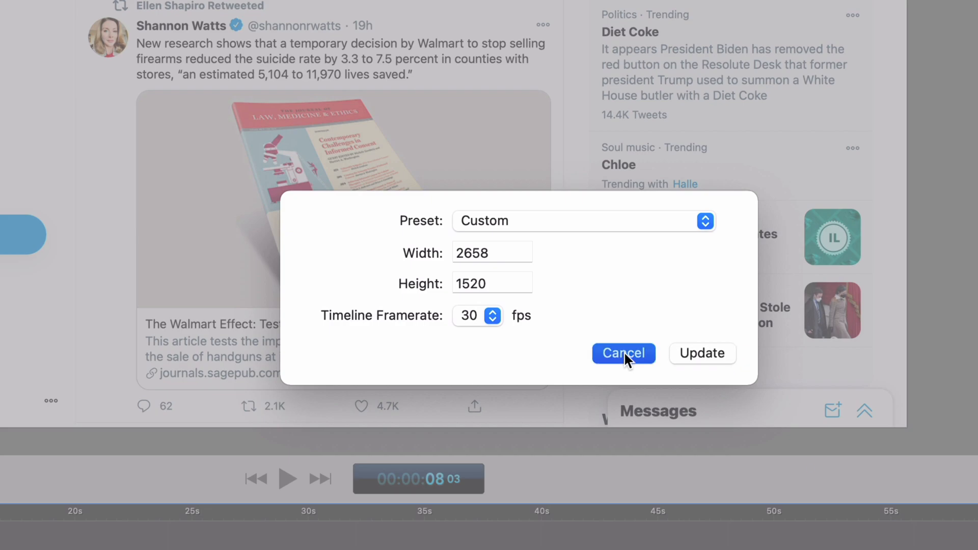
left_click(623, 354)
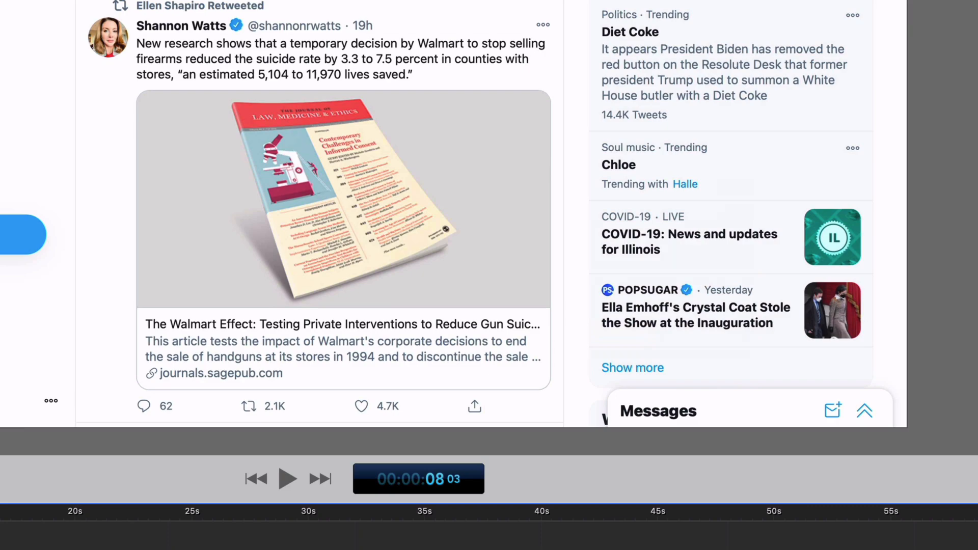